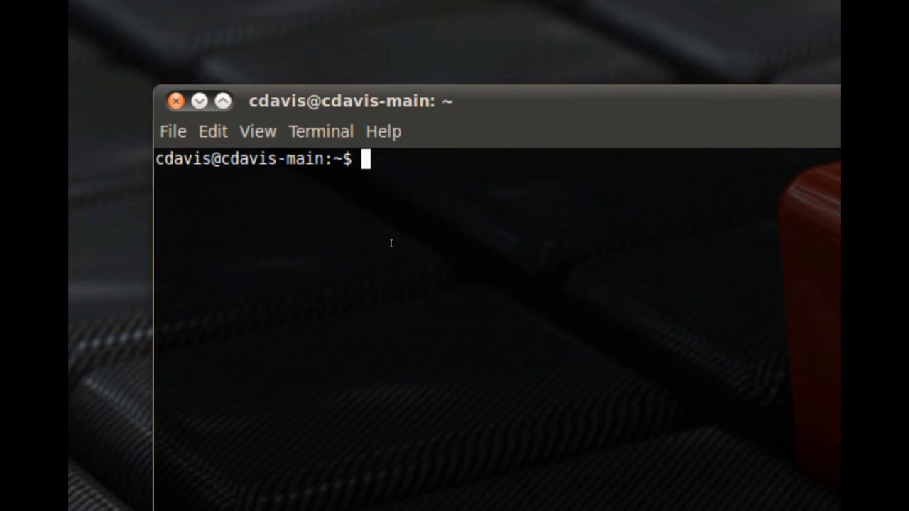
Change into Documents/scripts and list its contents, showing gmail.sh
{"action": "type", "text": "cd Documents/"}
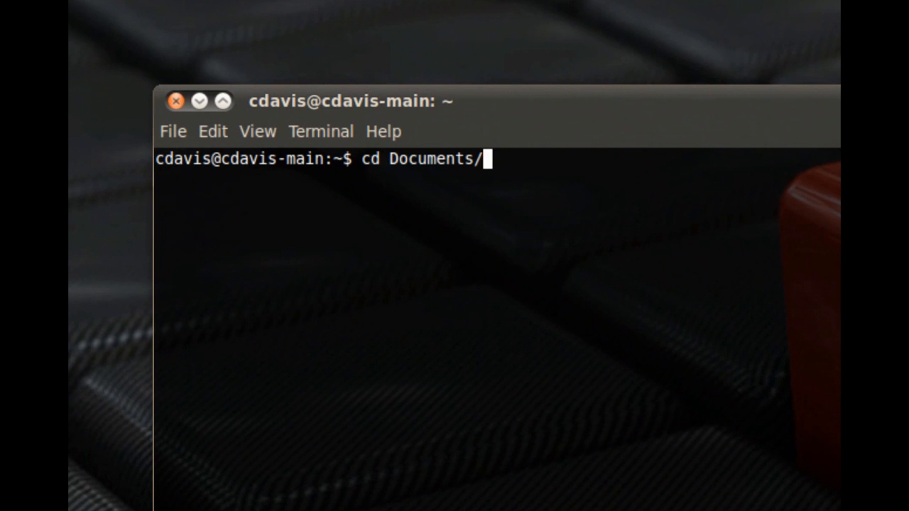
{"action": "type", "text": "scripts/"}
{"action": "type", "text": "ls"}
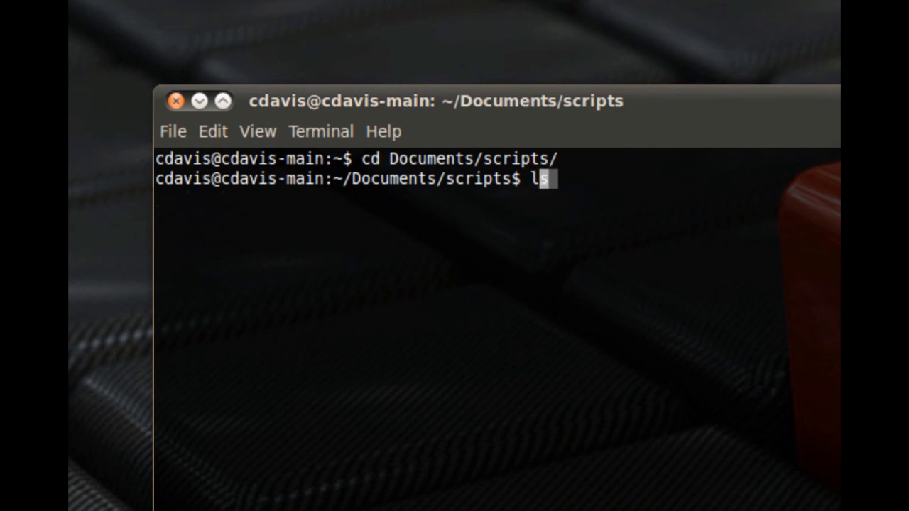
{"action": "key", "text": "Return"}
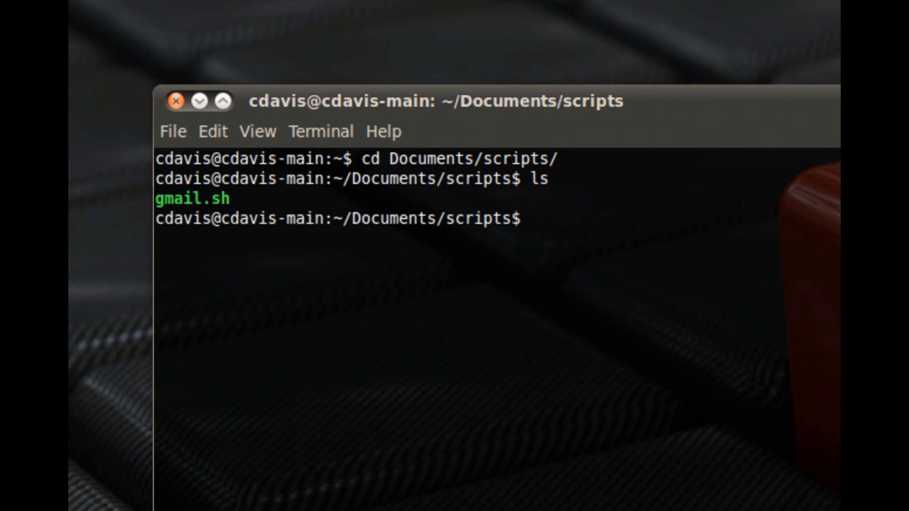
{"action": "type", "text": "./"}
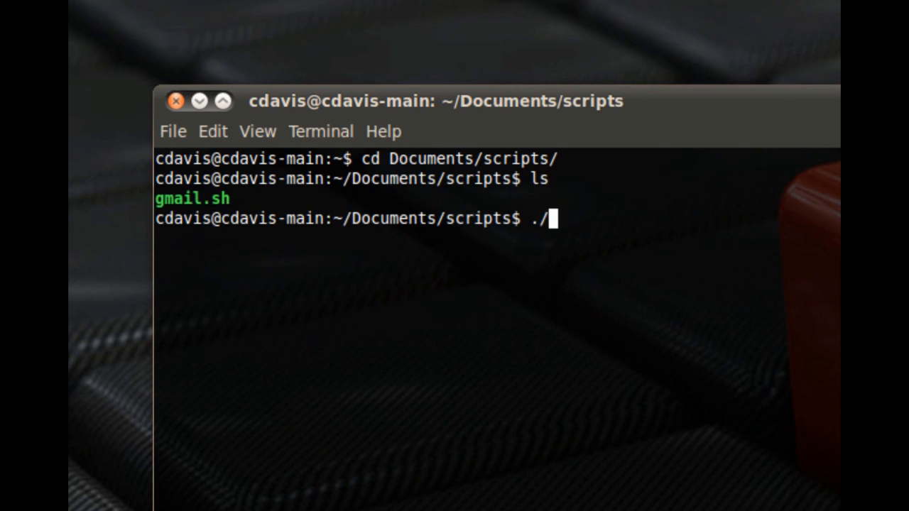
Run ./gmail.sh with the account password to print the inbox subject and sender
{"action": "key", "text": "Return"}
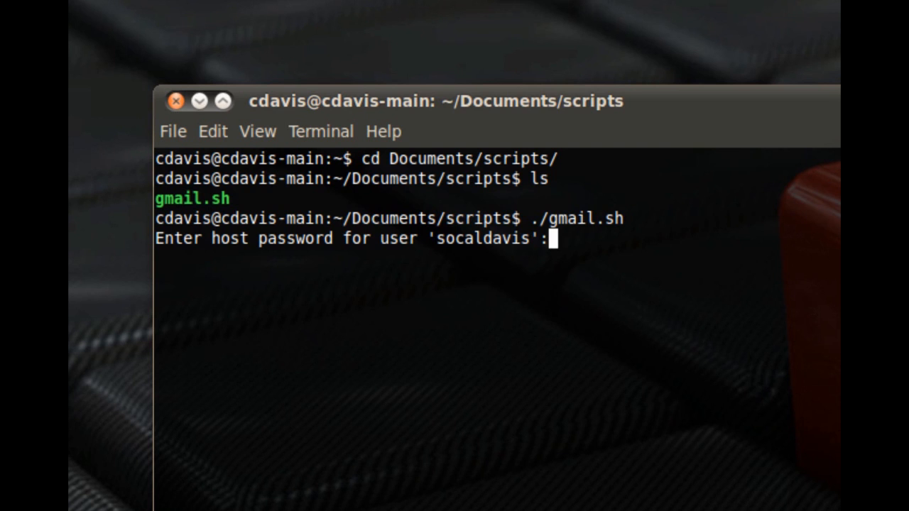
{"action": "key", "text": "Return"}
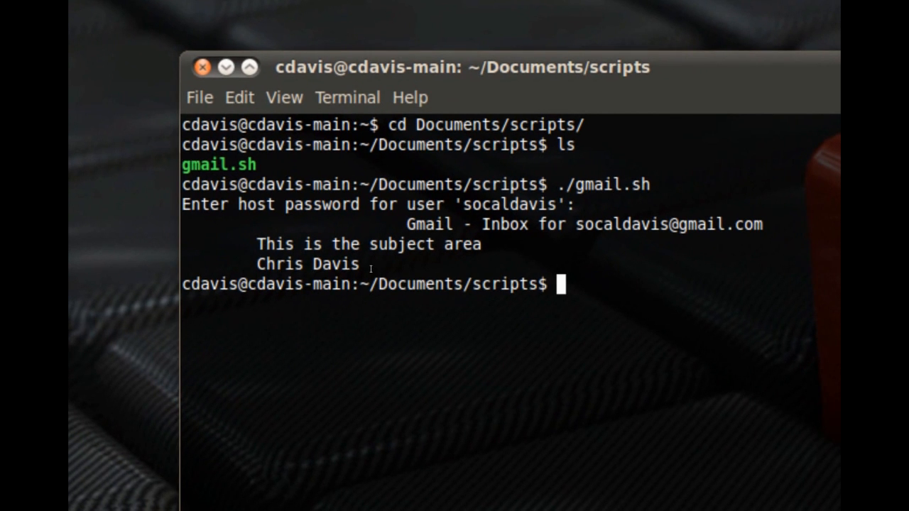
{"action": "type", "text": "cat"}
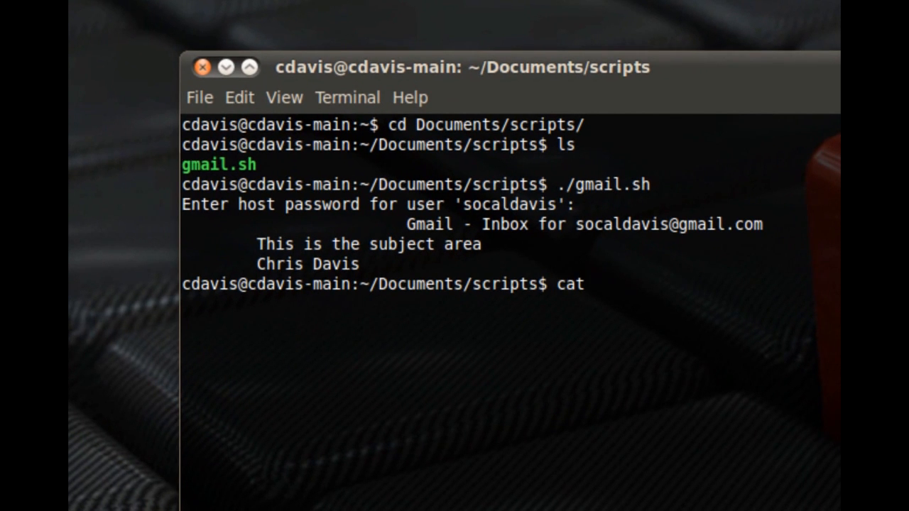